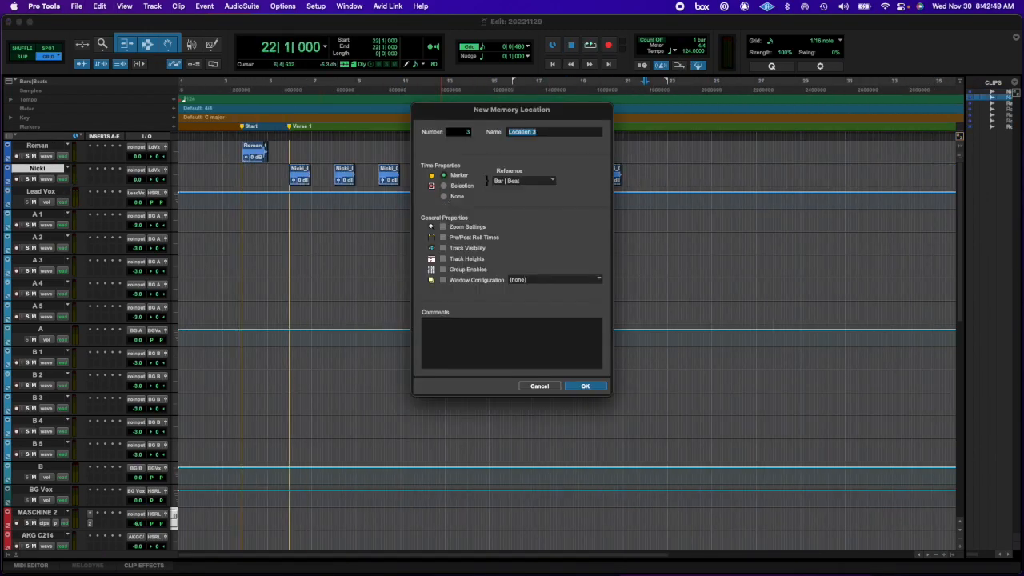
- Add the Chorus 1 and End memory locations at their bar positions
left_click(586, 386)
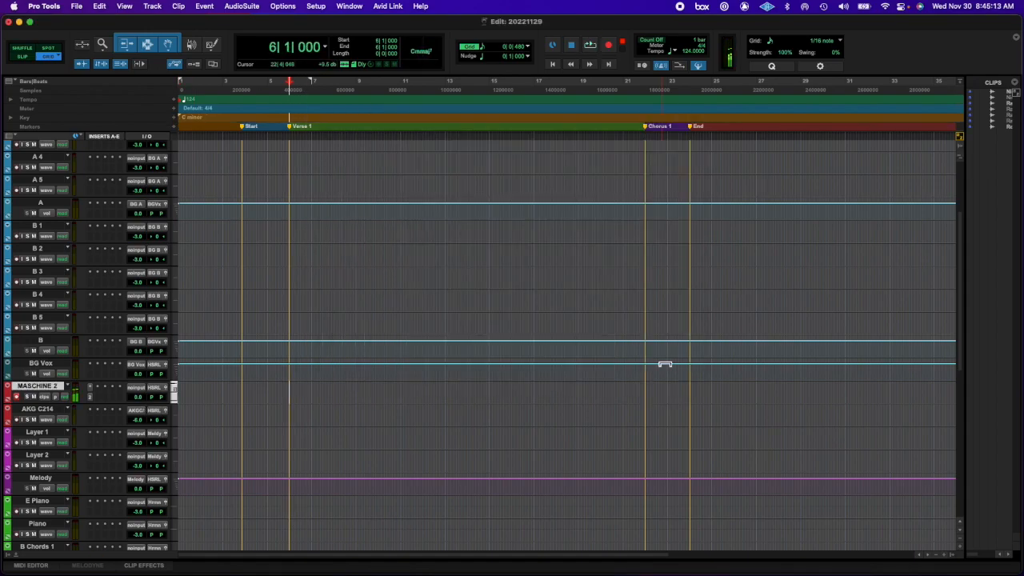
- Load FM8 in the Maschine 2 instrument and show its PsycheDelay effect settings
left_click(589, 45)
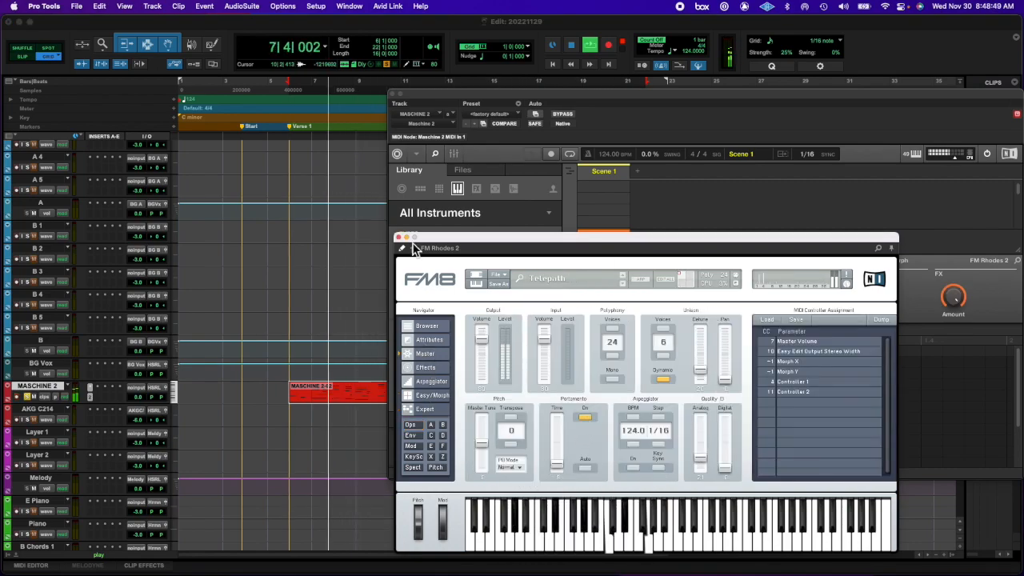
left_click(425, 366)
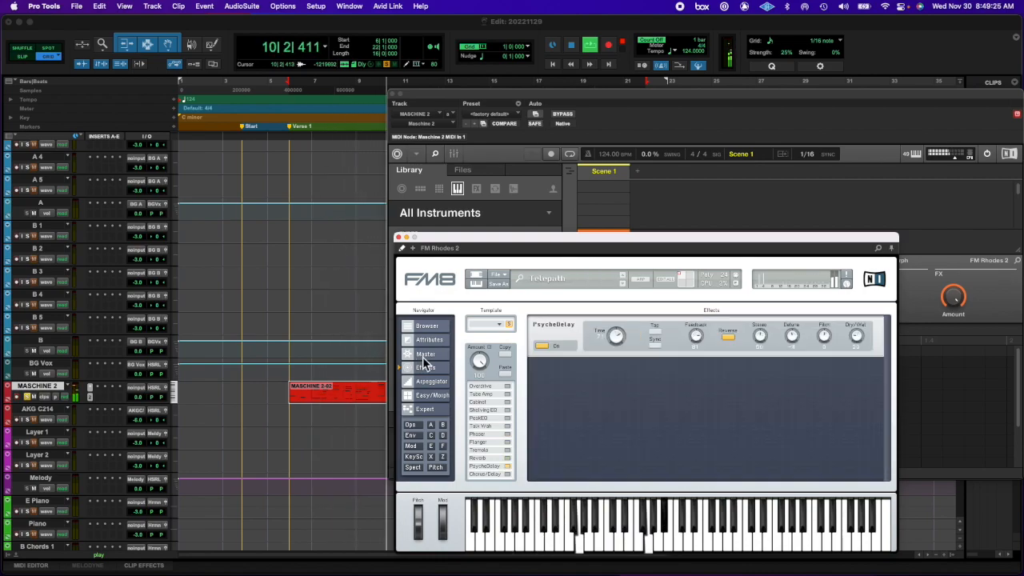